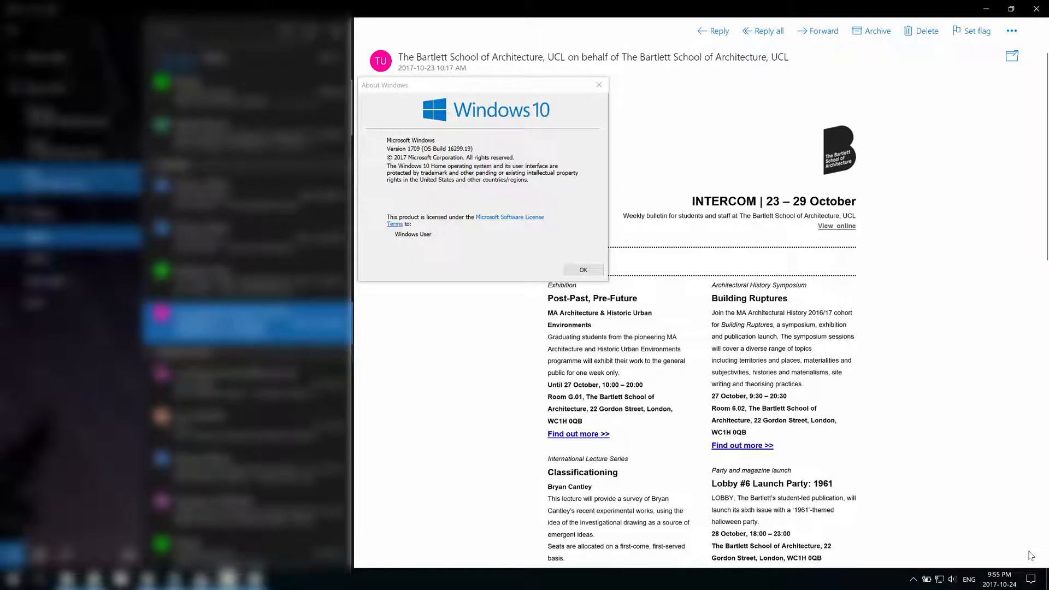
{"action": "mouse_move", "coordinate": [359, 568]}
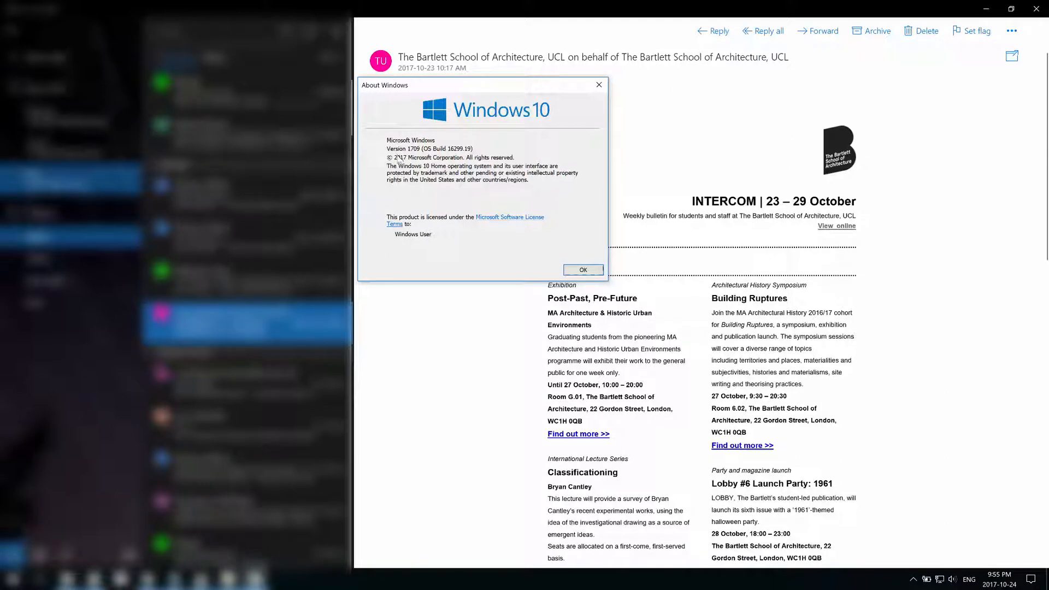
{"action": "mouse_move", "coordinate": [412, 157]}
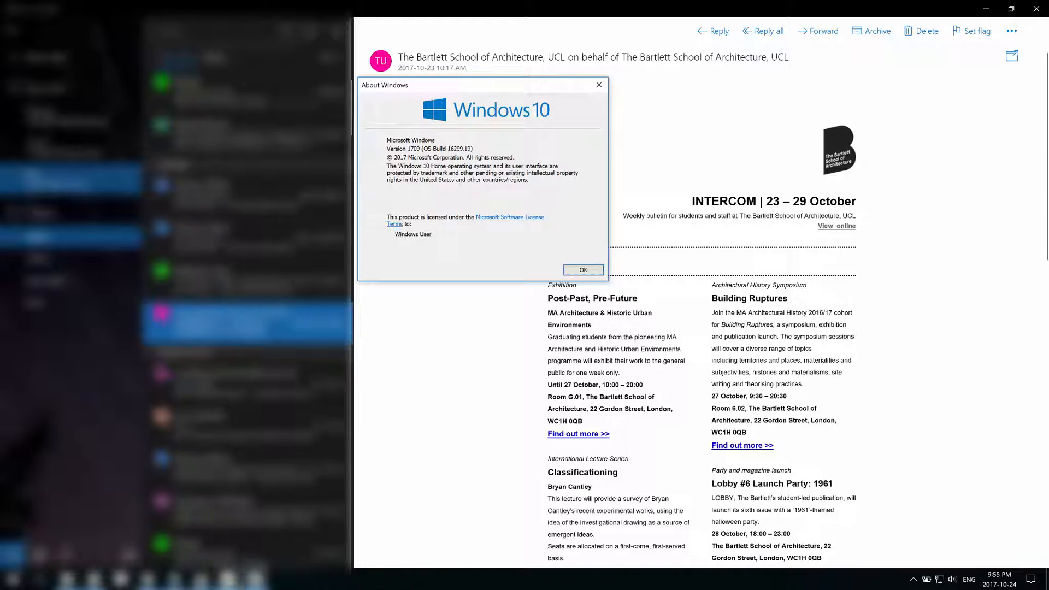
{"action": "mouse_move", "coordinate": [745, 447]}
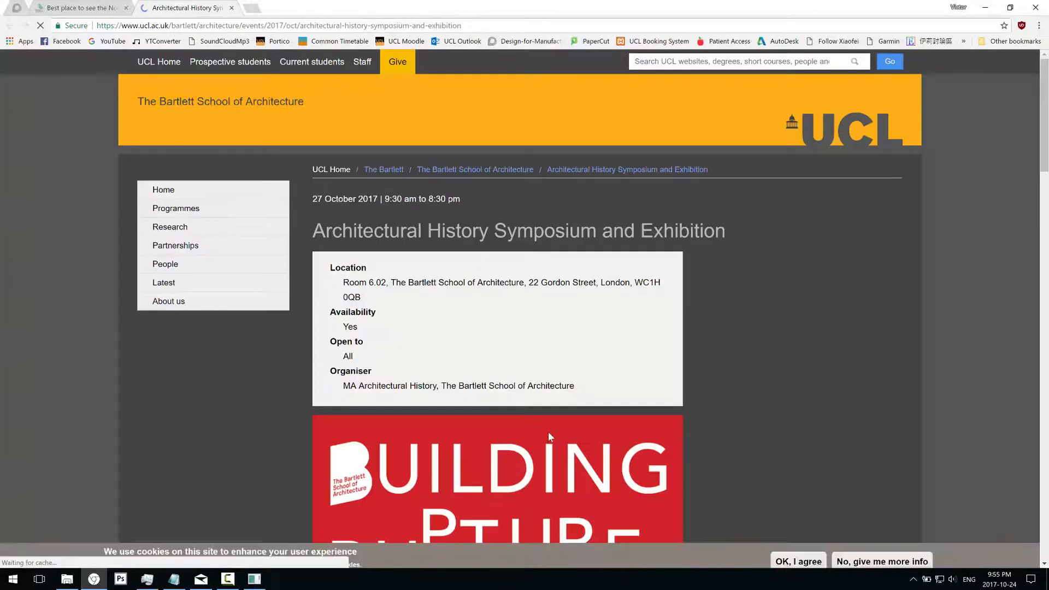
{"action": "left_click", "coordinate": [145, 579]}
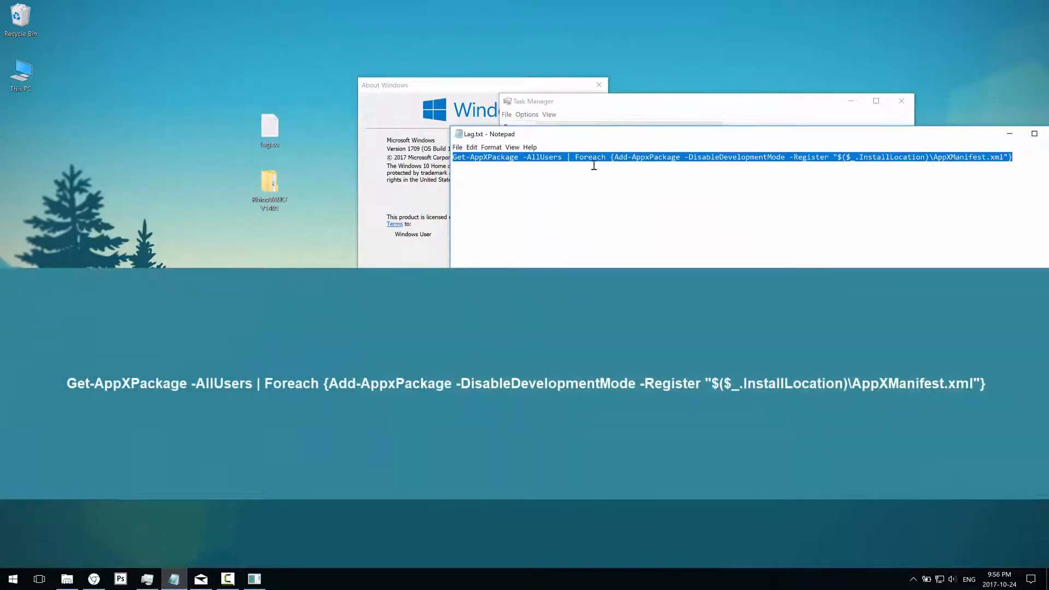
{"action": "mouse_move", "coordinate": [542, 170]}
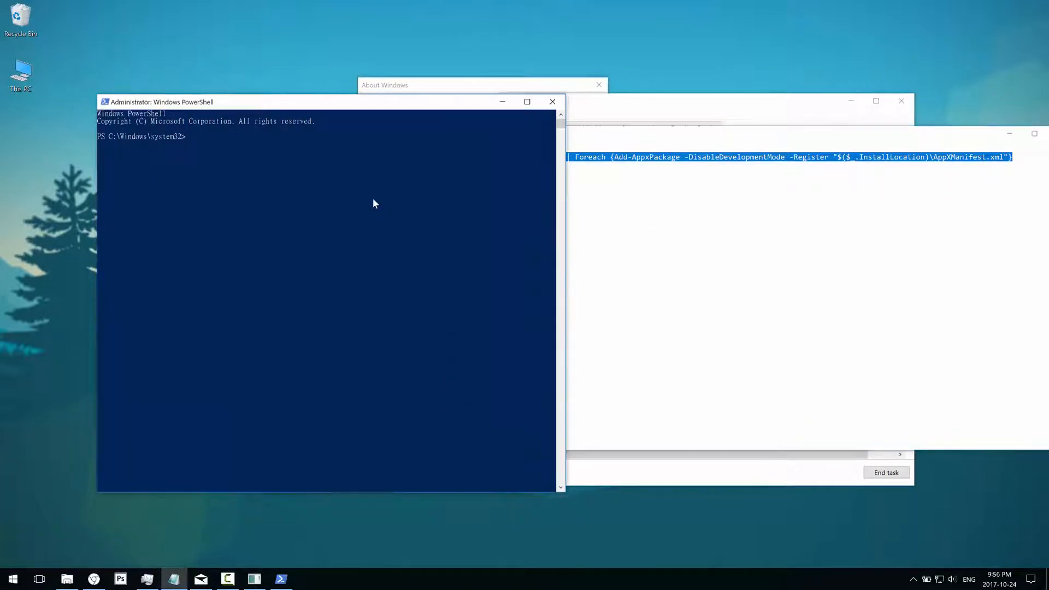
Run the pasted Get-AppXPackage re-registration command, which reports a higher version is already installed.
{"action": "key", "text": "Enter"}
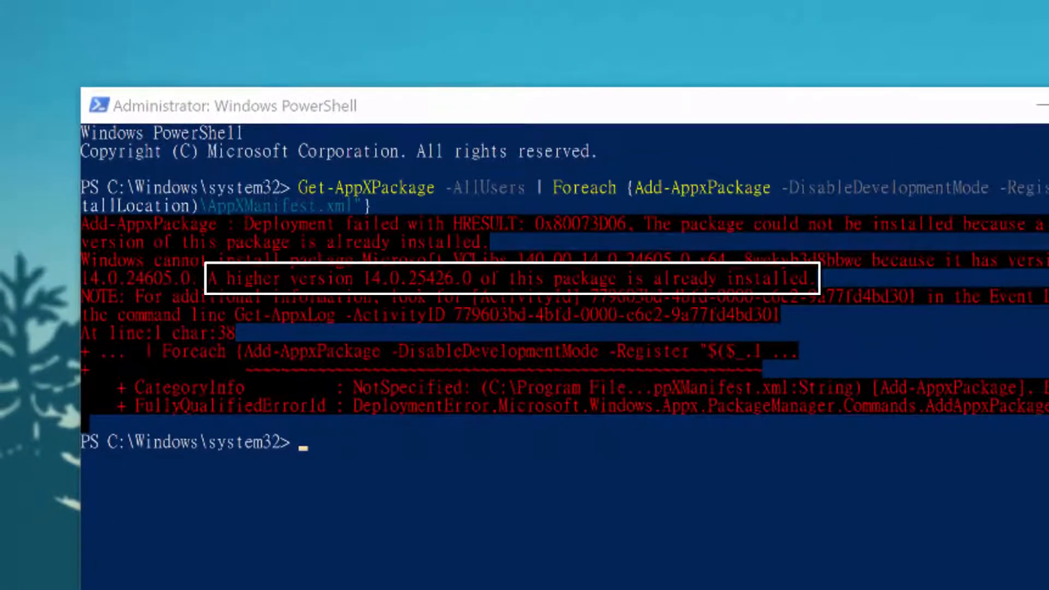
{"action": "mouse_move", "coordinate": [503, 188]}
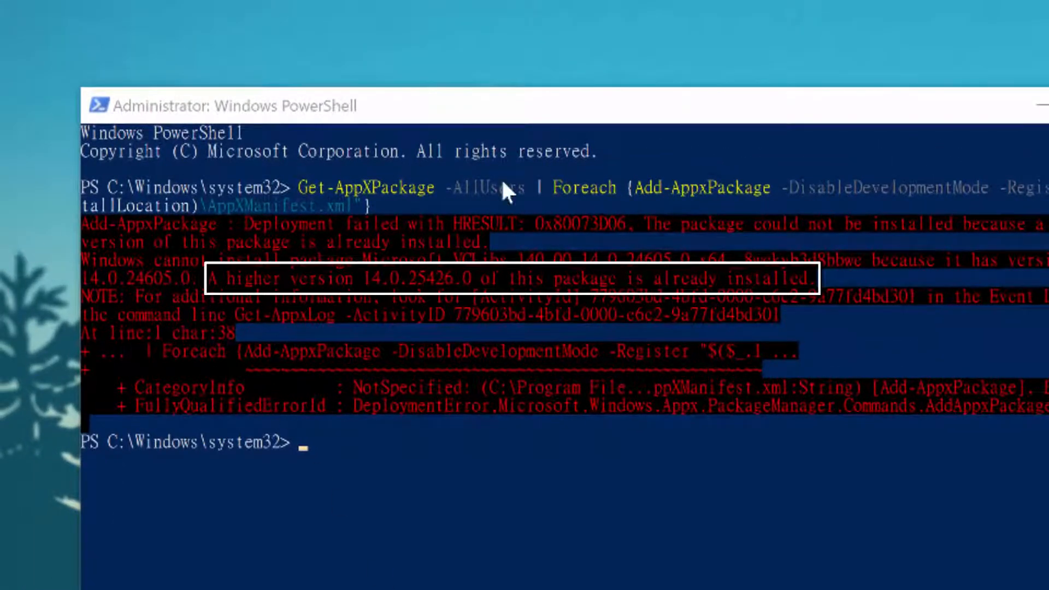